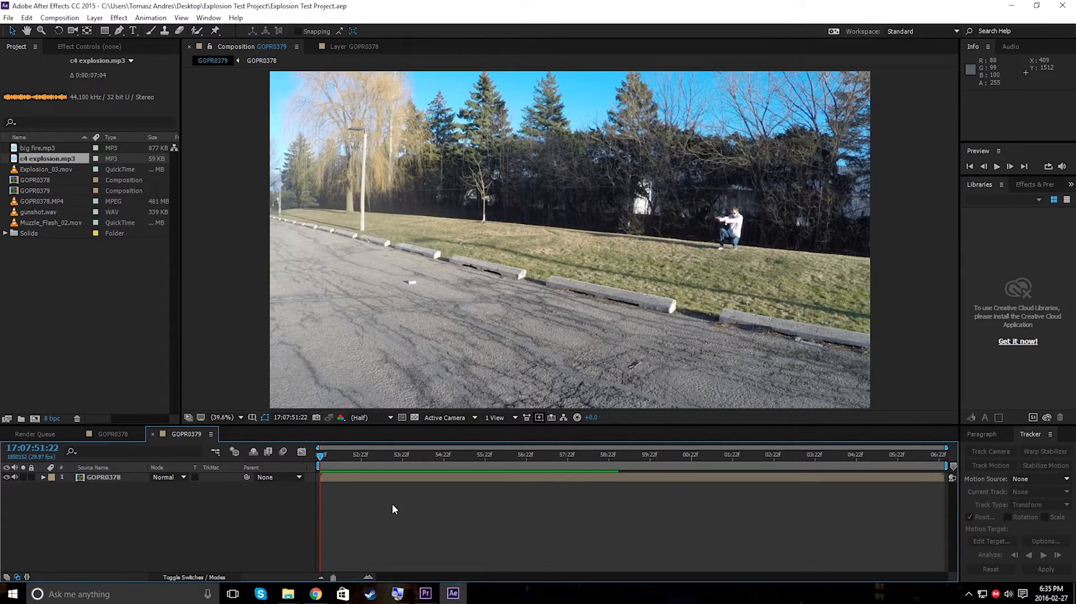
{"action": "mouse_move", "coordinate": [254, 511]}
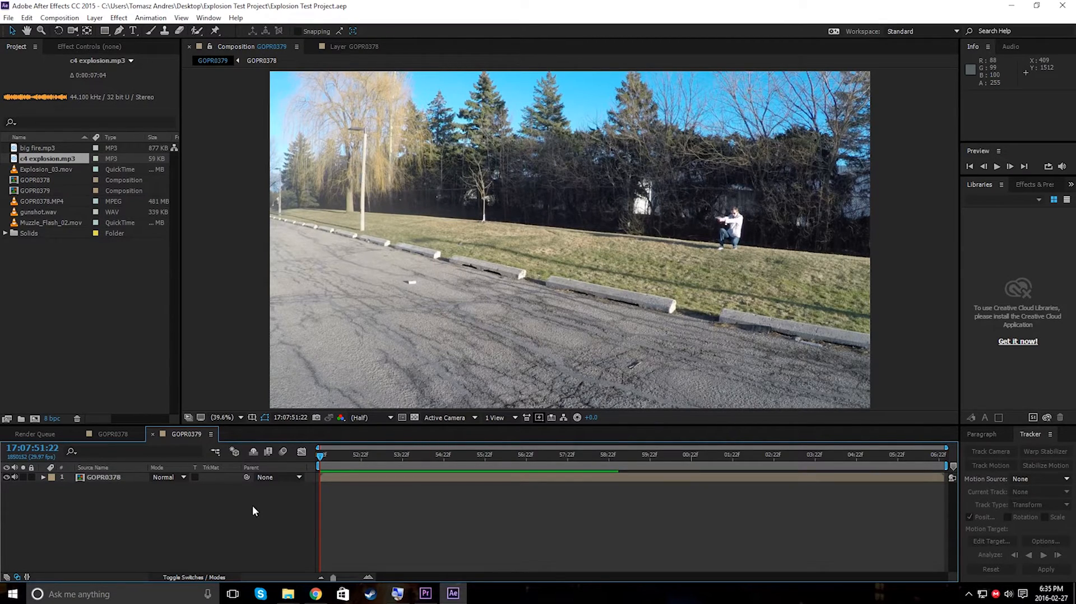
{"action": "mouse_move", "coordinate": [317, 506]}
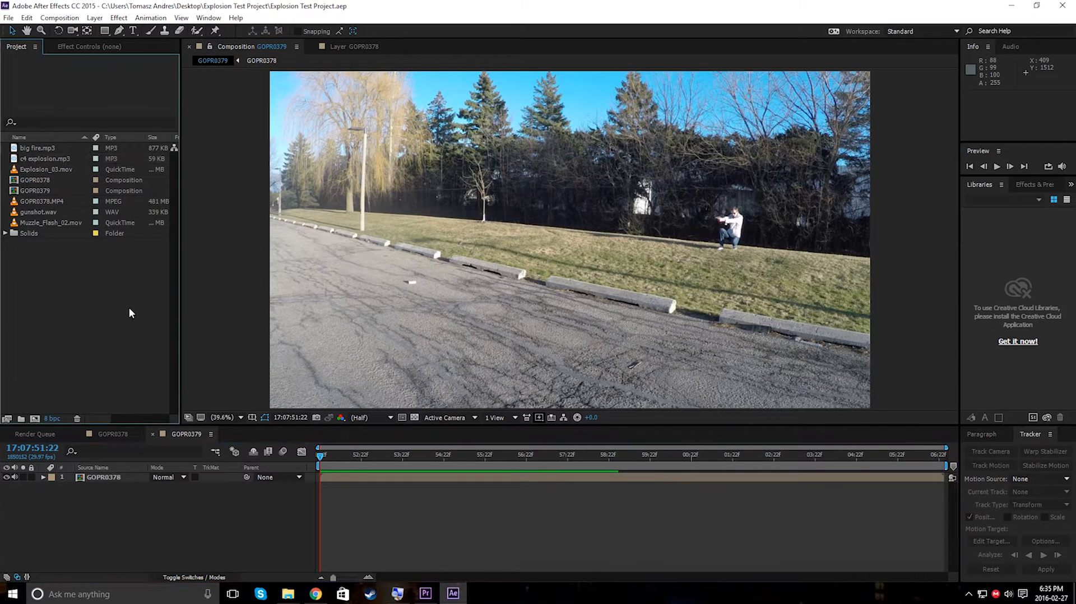
{"action": "mouse_move", "coordinate": [175, 525]}
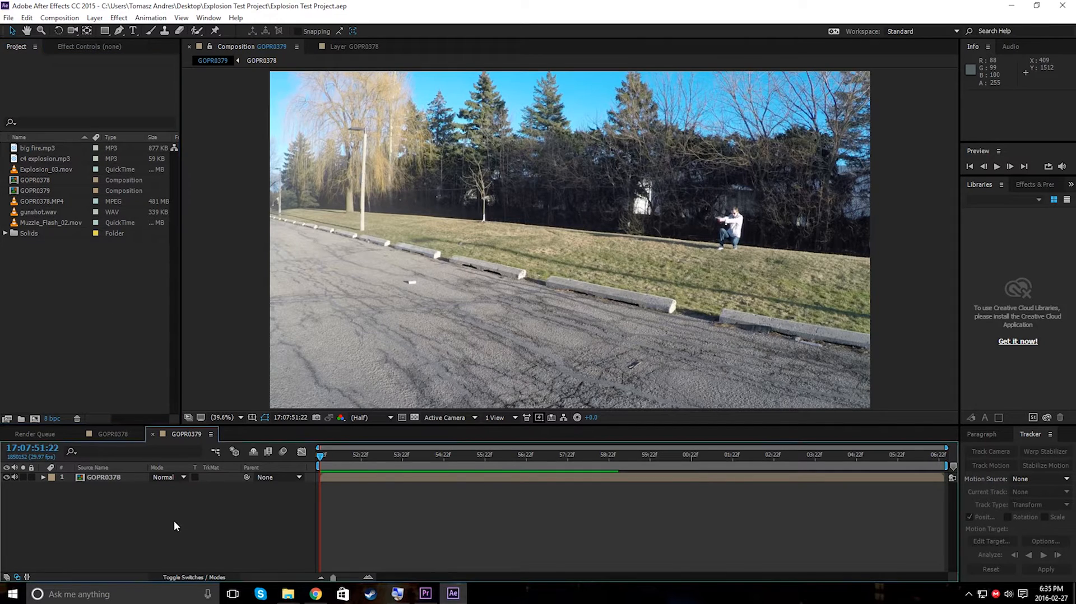
{"action": "mouse_move", "coordinate": [357, 534]}
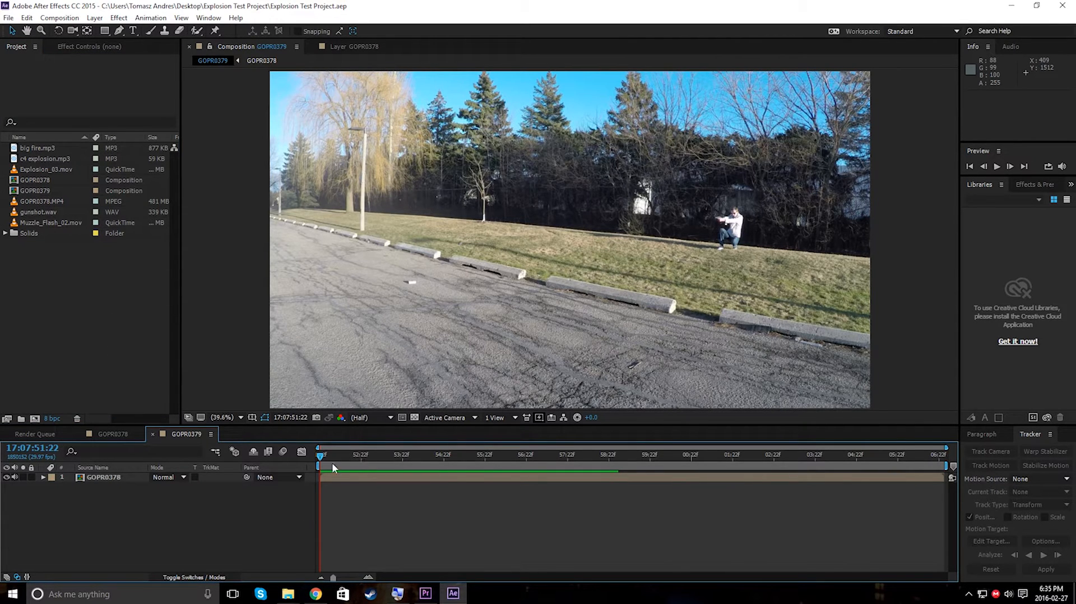
Step: Preview the HD explosion clip on YouTube in Chrome and return to After Effects
{"action": "left_click", "coordinate": [314, 595]}
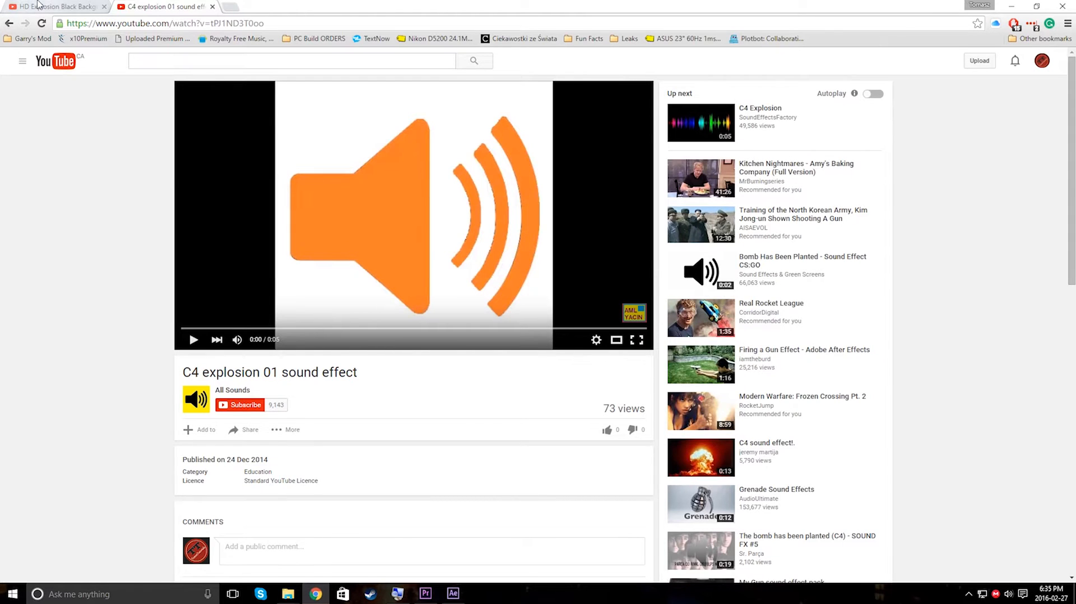
{"action": "left_click", "coordinate": [55, 7]}
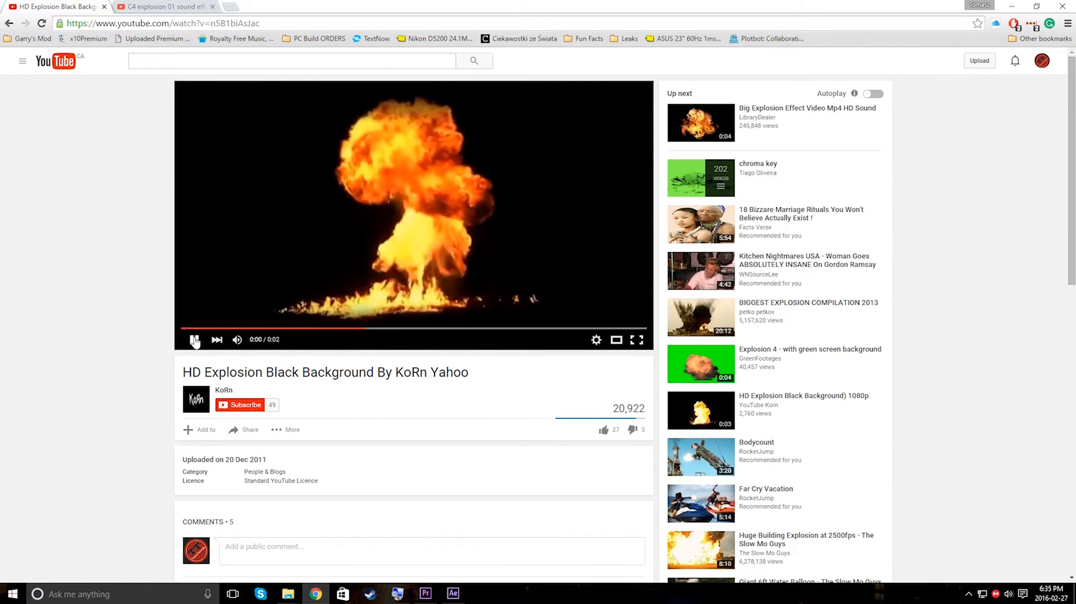
{"action": "left_click", "coordinate": [195, 340]}
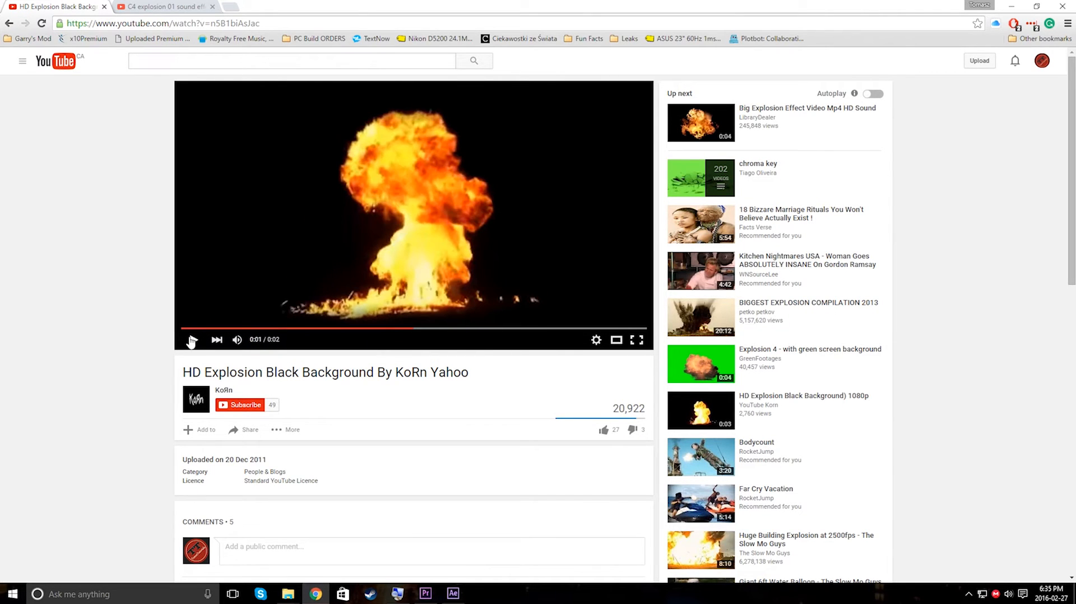
{"action": "left_click", "coordinate": [452, 594]}
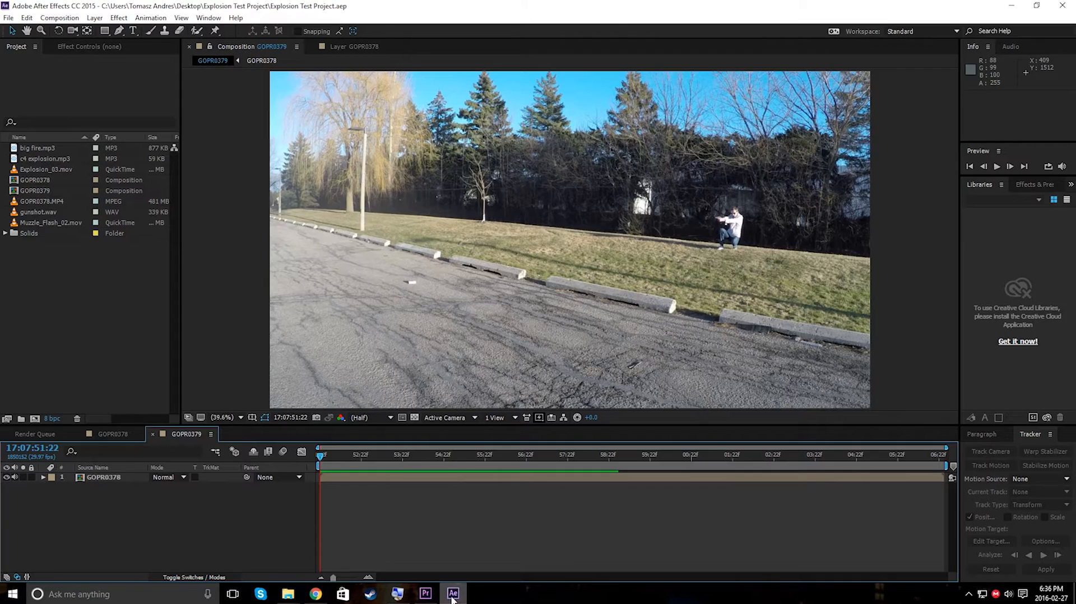
Step: Play the C4 explosion sound effect, flip between the two YouTube tabs, then return to After Effects
{"action": "left_click", "coordinate": [314, 594]}
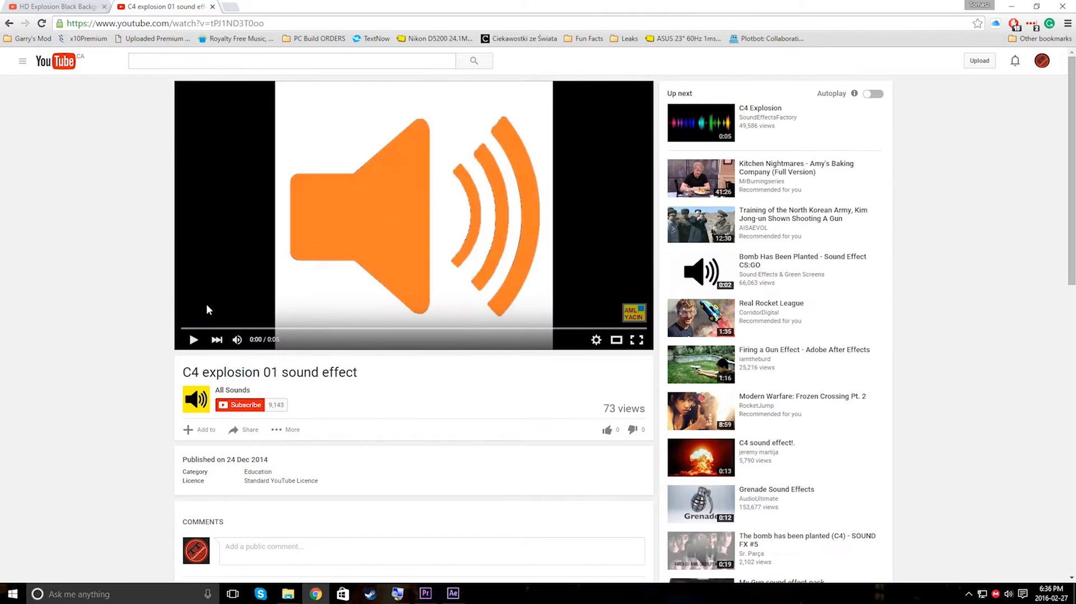
{"action": "left_click", "coordinate": [194, 340]}
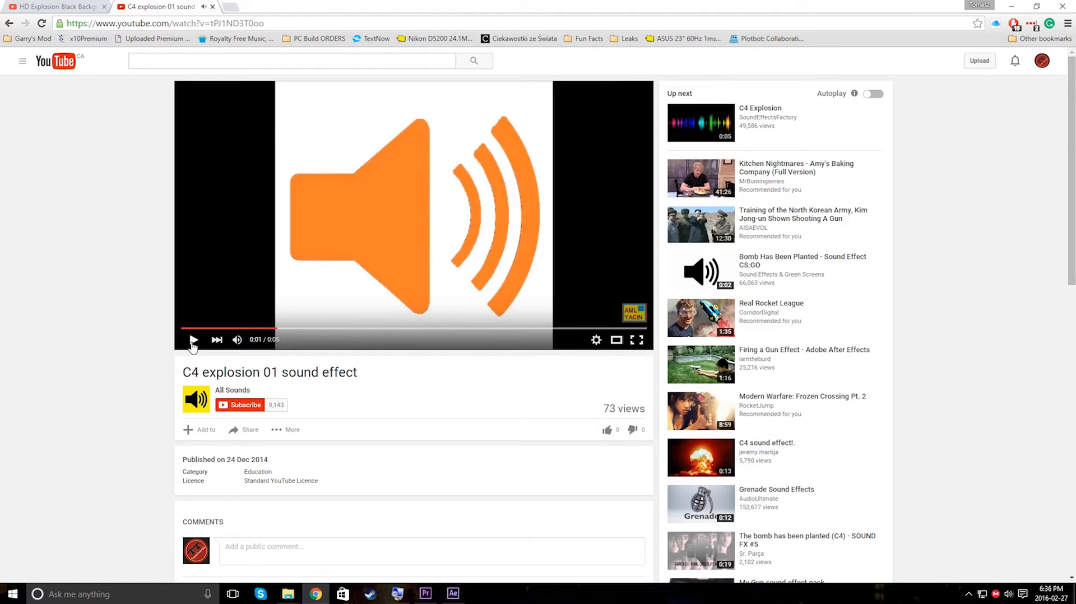
{"action": "left_click", "coordinate": [55, 7]}
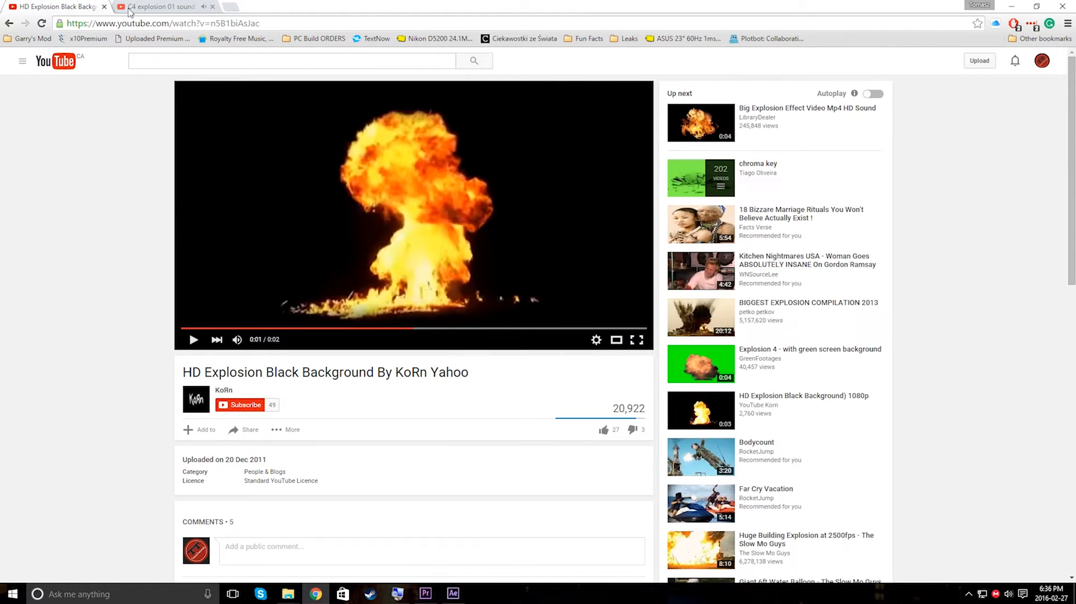
{"action": "left_click", "coordinate": [165, 7]}
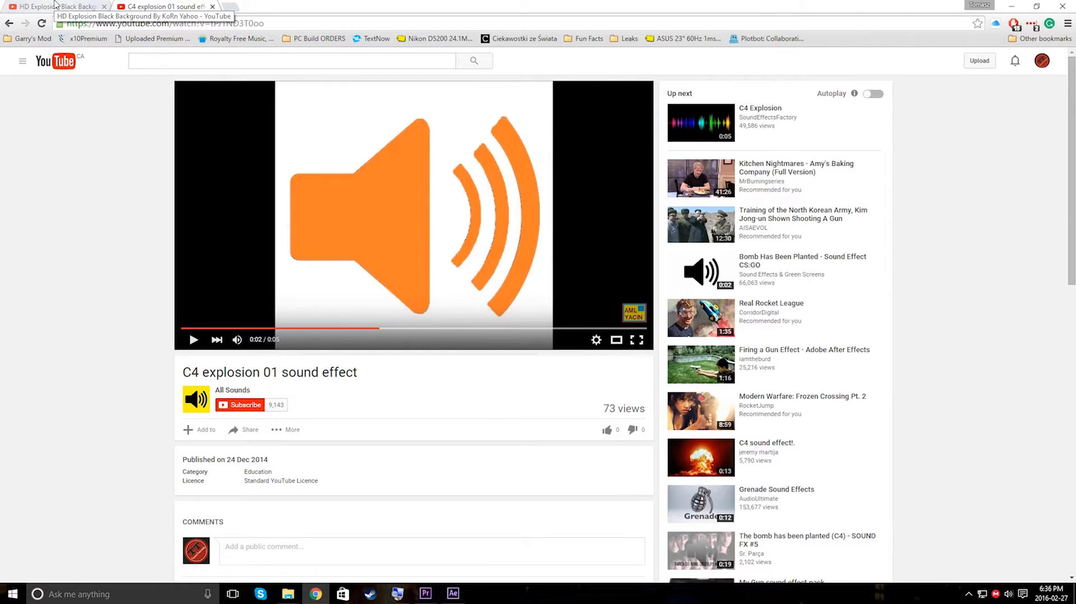
{"action": "left_click", "coordinate": [51, 7]}
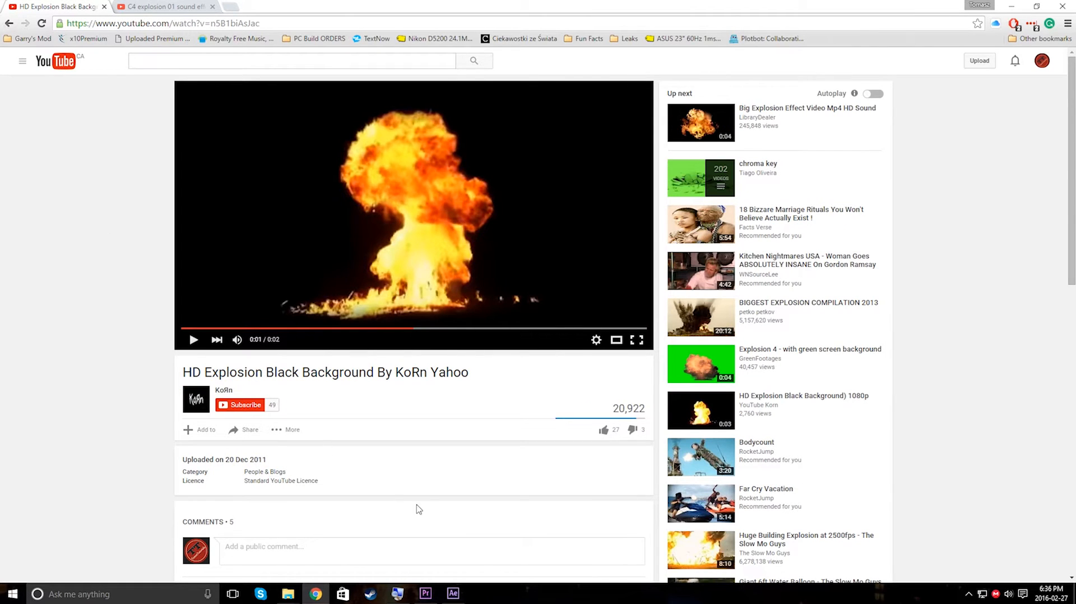
{"action": "left_click", "coordinate": [452, 594]}
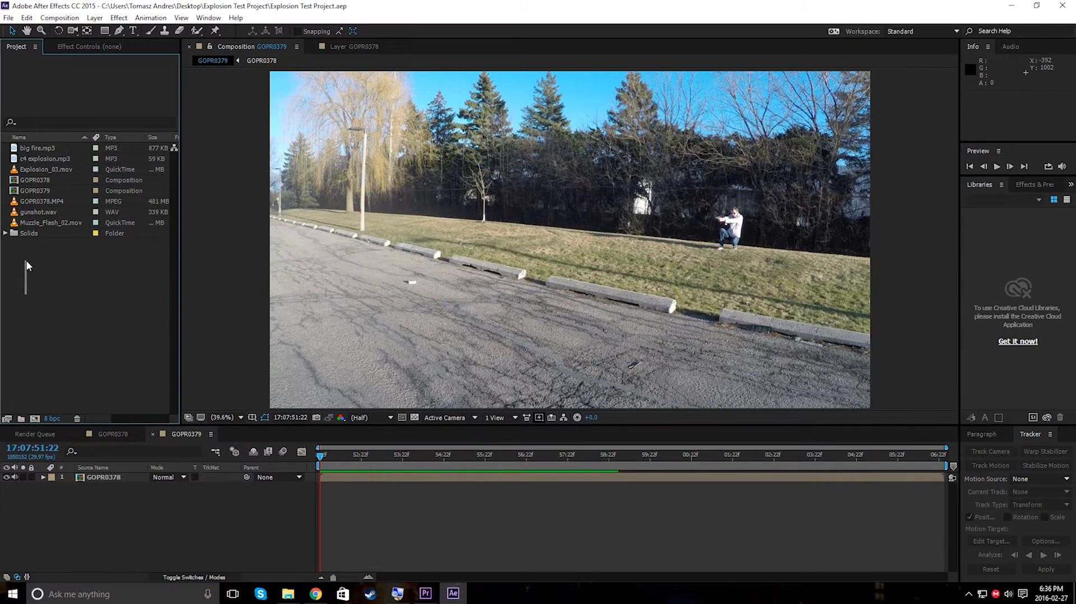
{"action": "mouse_move", "coordinate": [41, 275]}
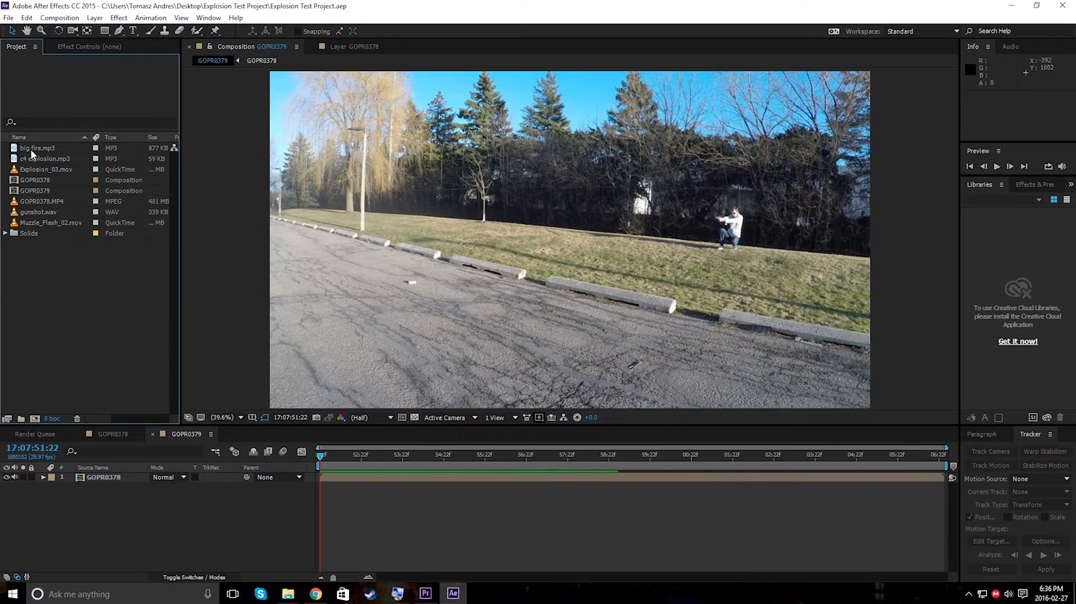
Step: Inspect the project assets and place Explosion_03.mov in the GOPR0379 timeline above GOPR0378
{"action": "left_click", "coordinate": [48, 169]}
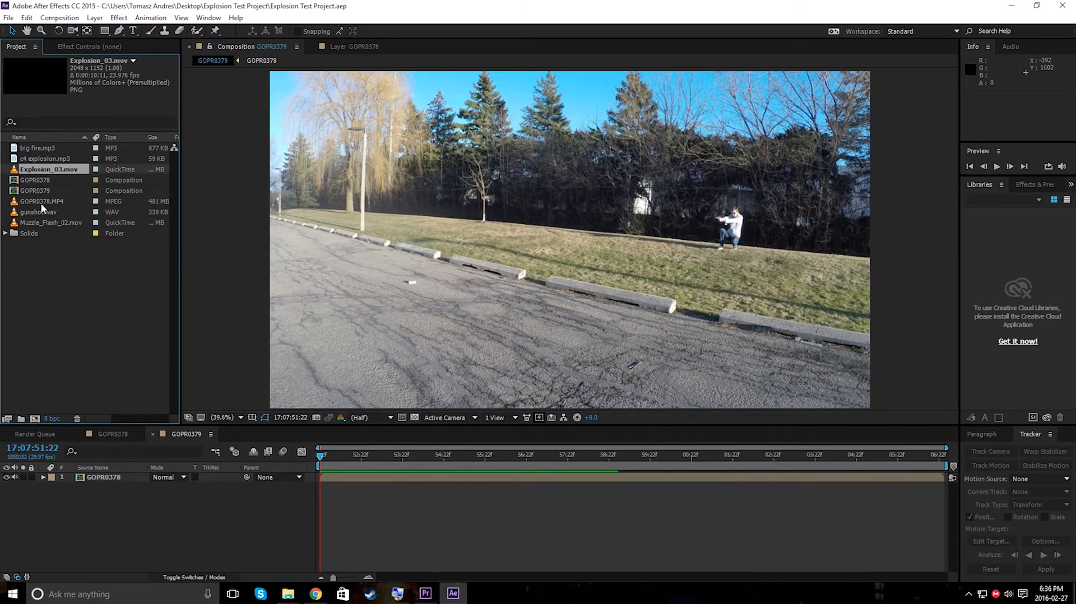
{"action": "left_click", "coordinate": [51, 222]}
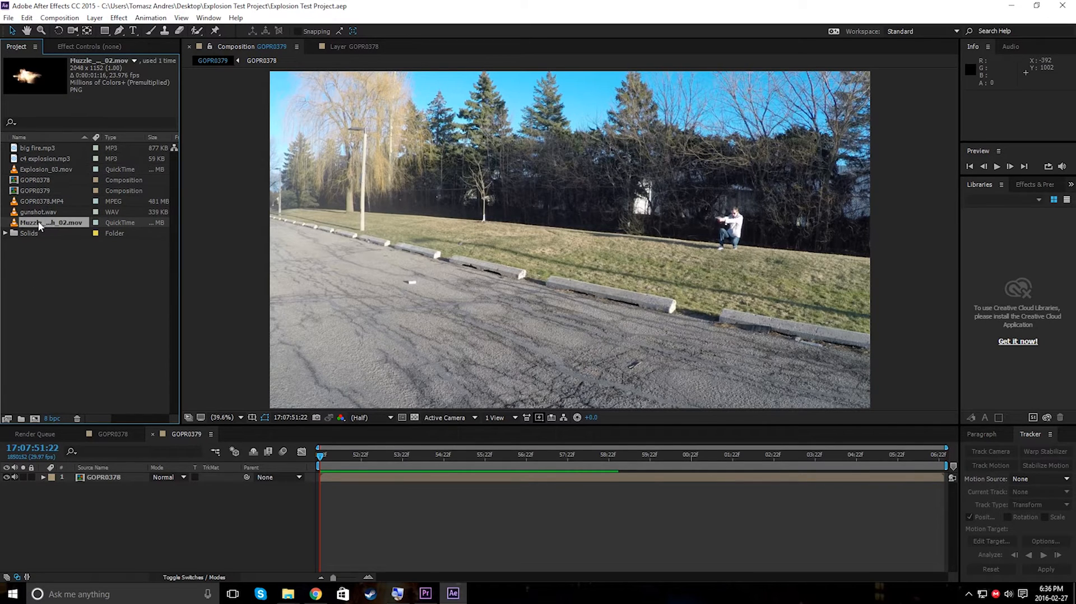
{"action": "left_click", "coordinate": [48, 200]}
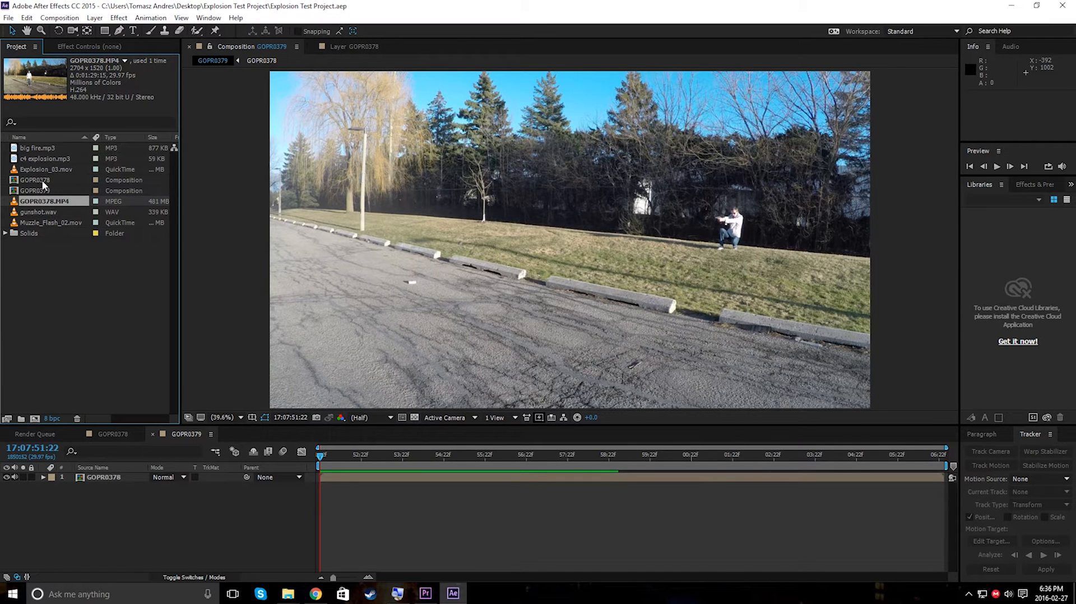
{"action": "left_click", "coordinate": [46, 169]}
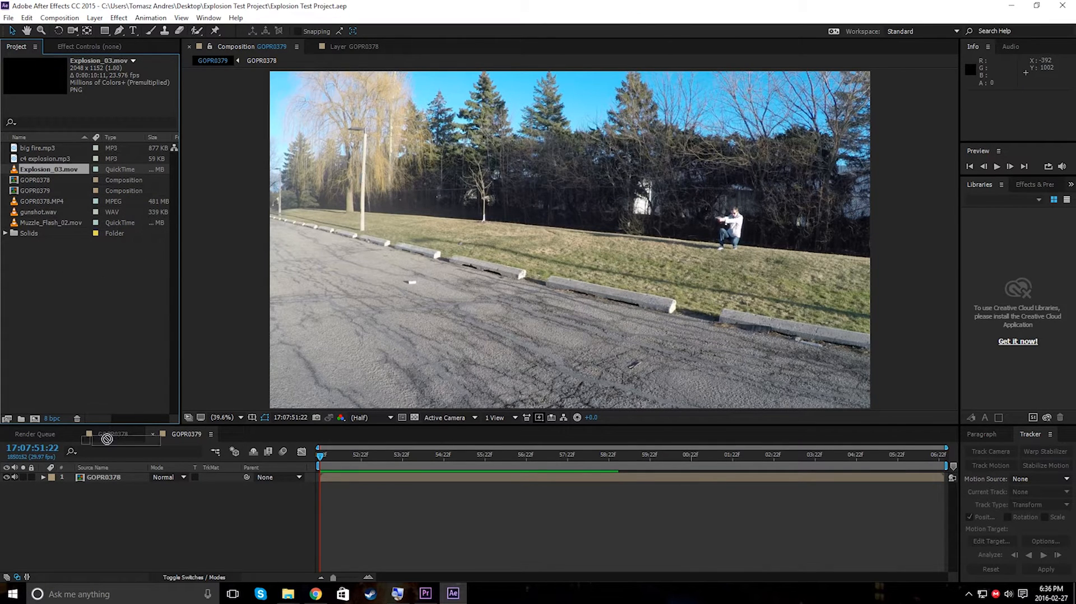
{"action": "left_click_drag", "start_coordinate": [106, 439], "coordinate": [72, 298]}
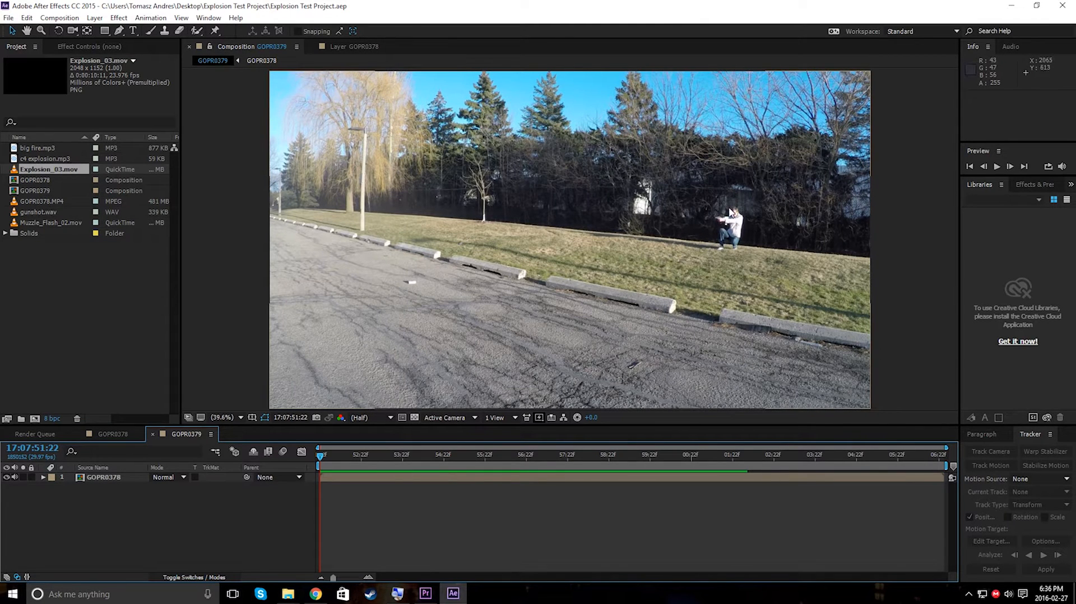
{"action": "mouse_move", "coordinate": [741, 186]}
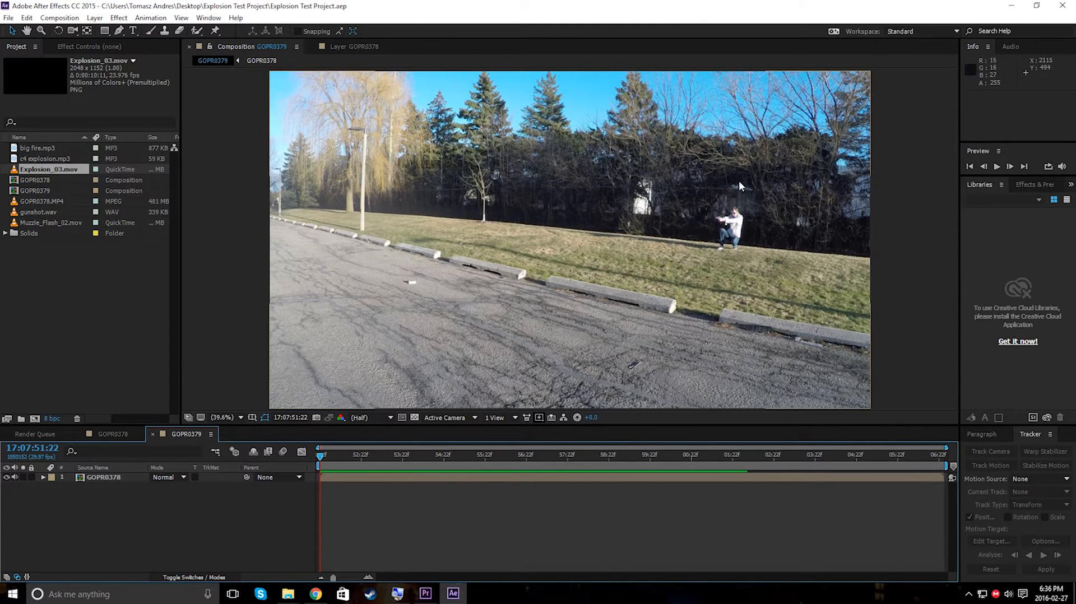
{"action": "mouse_move", "coordinate": [686, 184]}
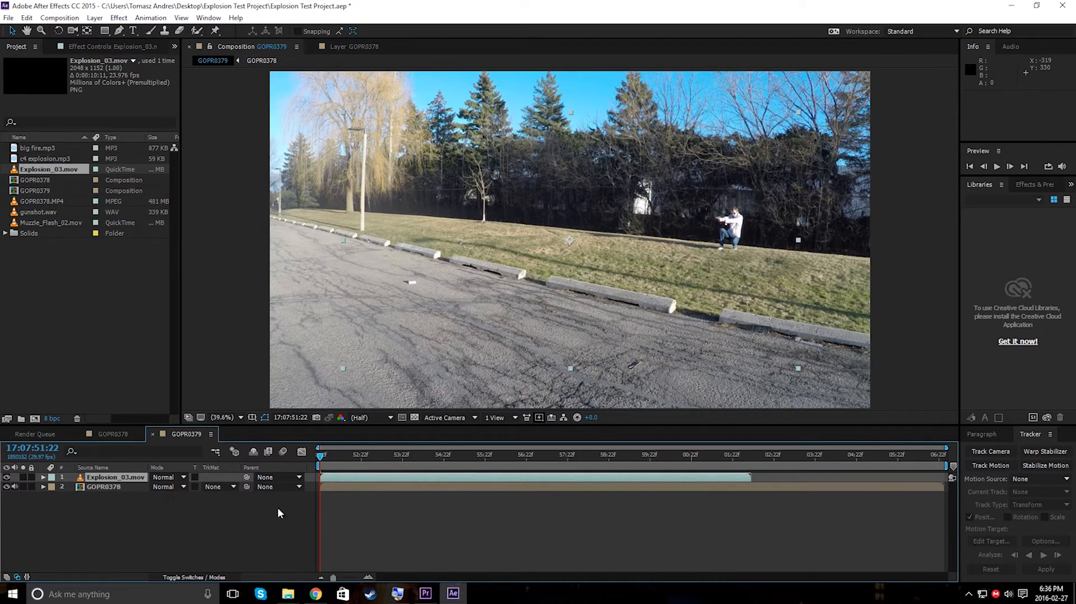
Step: Shift the Explosion_03.mov layer to start later and show the layer switches/modes columns
{"action": "left_click", "coordinate": [371, 454]}
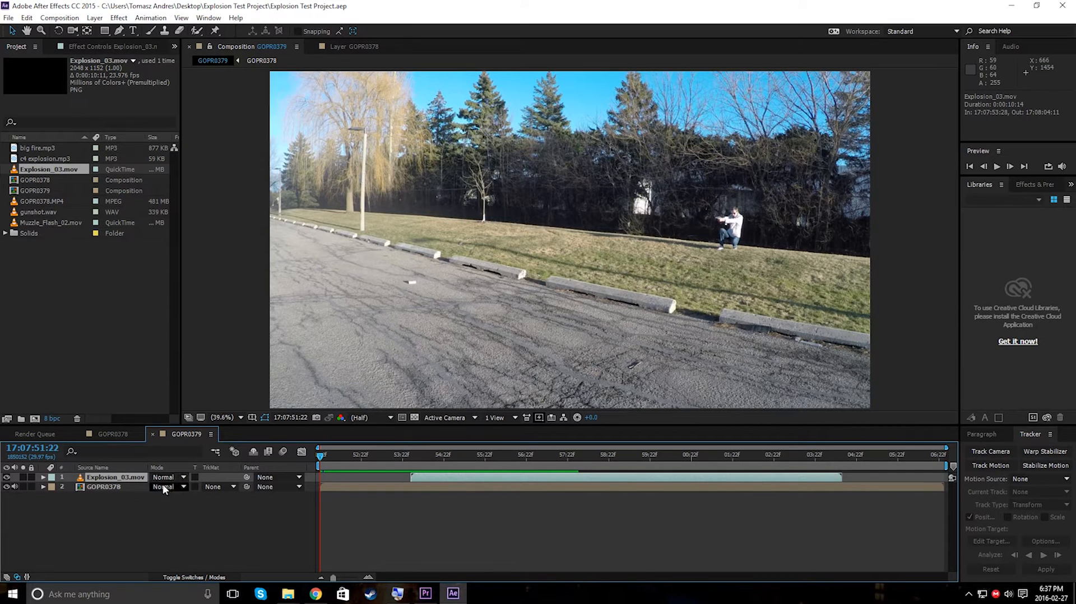
{"action": "left_click", "coordinate": [194, 576]}
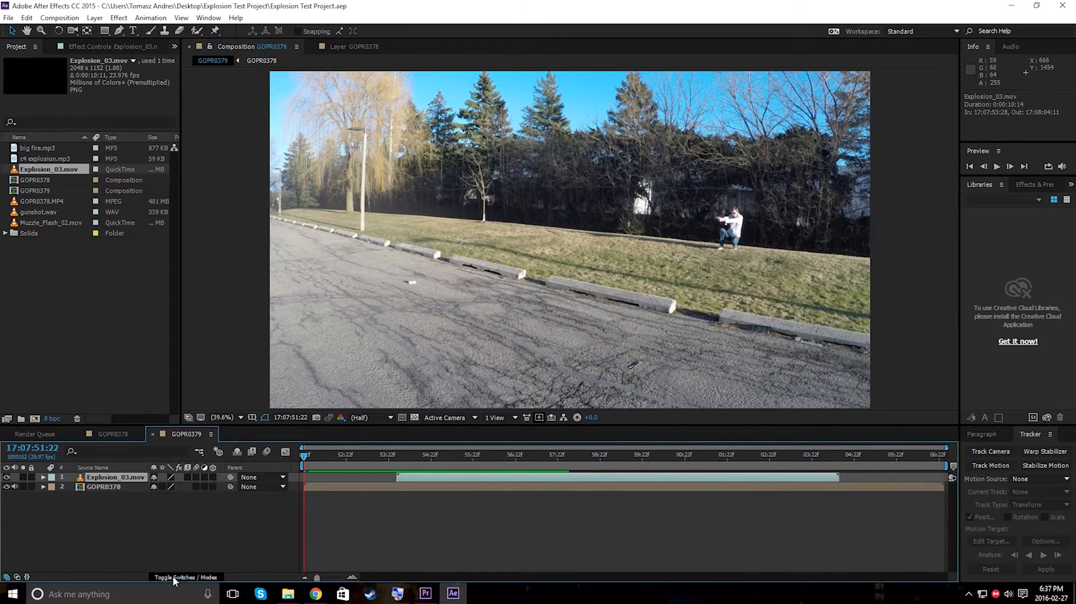
{"action": "left_click", "coordinate": [186, 576]}
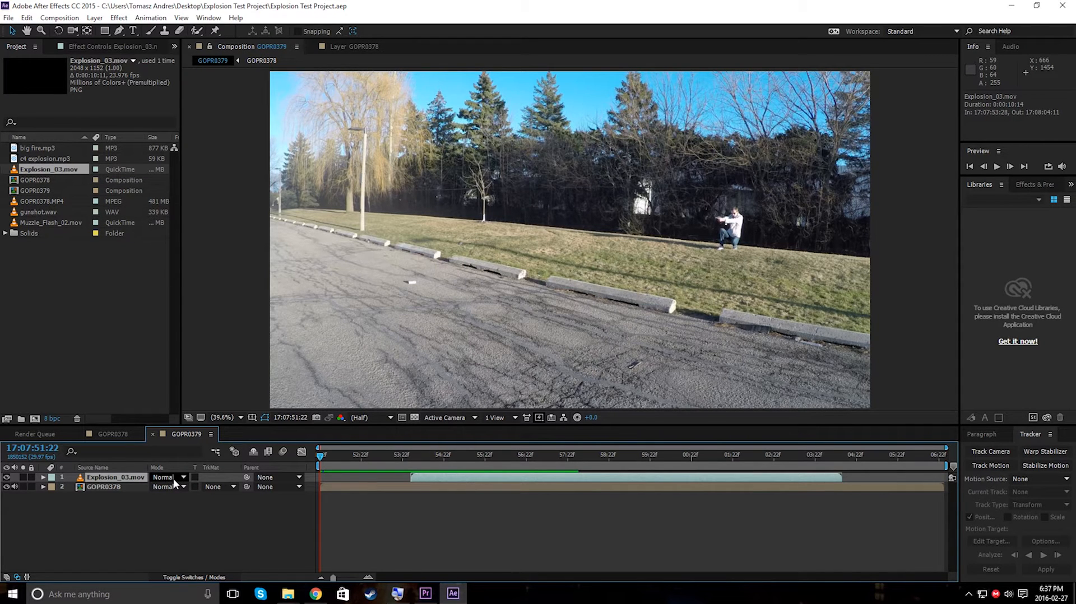
Step: Set the Explosion_03.mov layer's blending mode to Add and scrub the timeline to preview it
{"action": "left_click", "coordinate": [167, 477]}
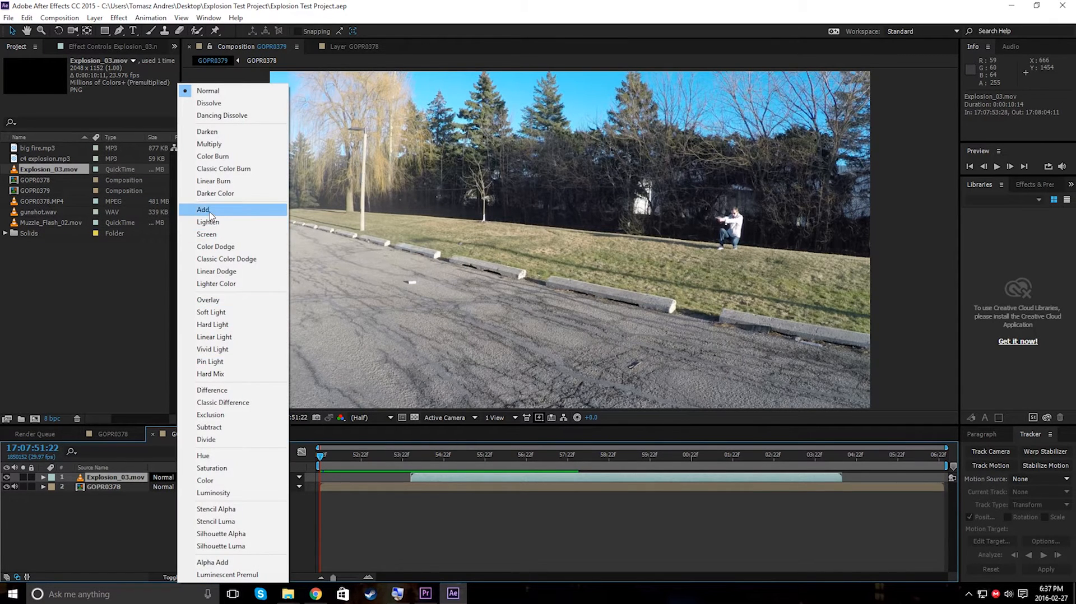
{"action": "left_click", "coordinate": [203, 210]}
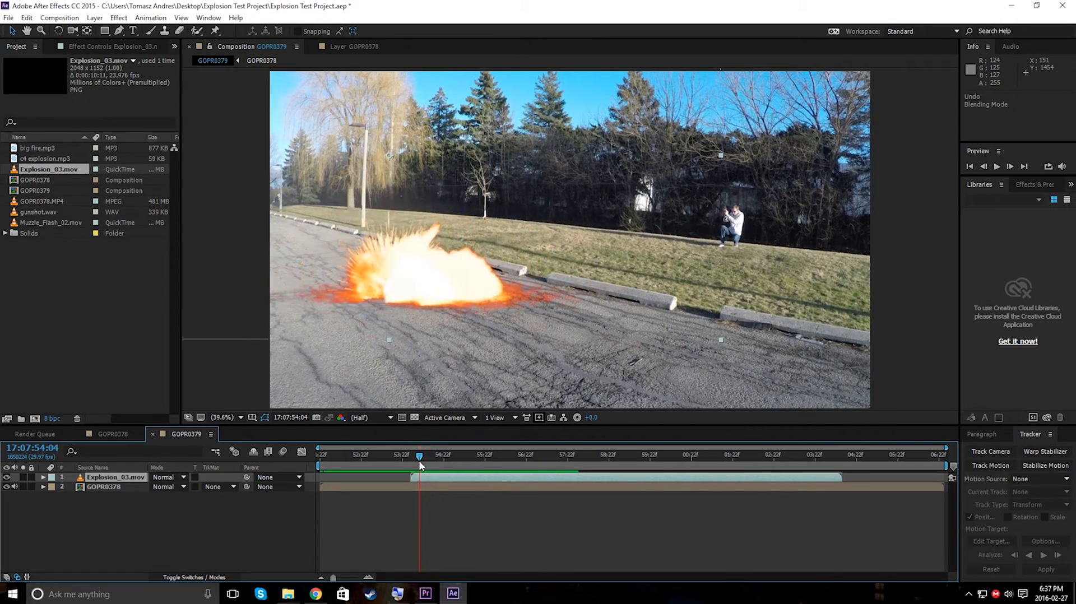
{"action": "left_click_drag", "start_coordinate": [419, 465], "coordinate": [444, 465]}
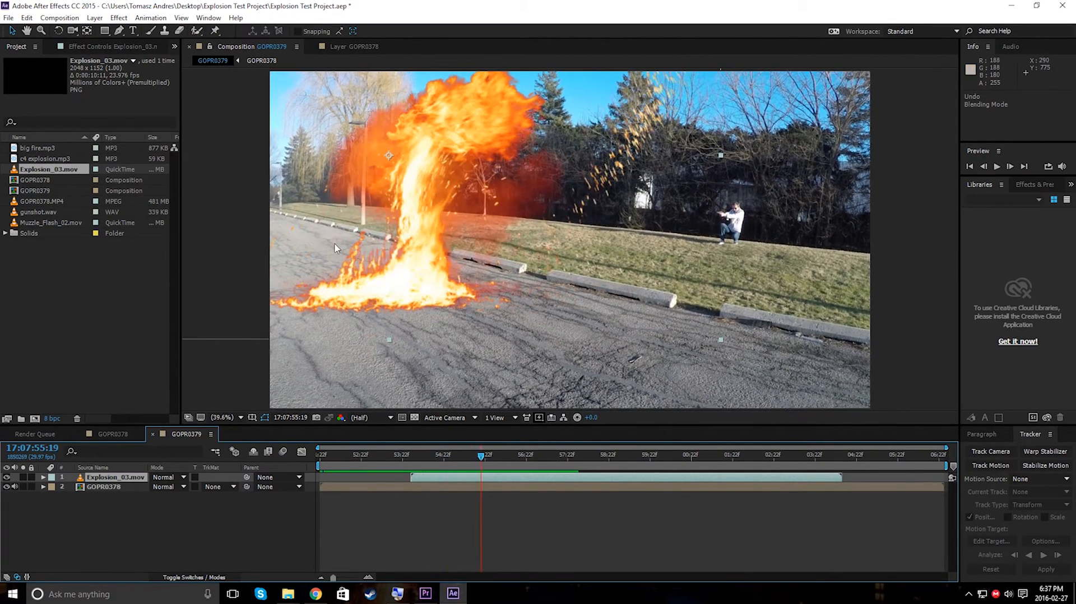
{"action": "left_click", "coordinate": [439, 454]}
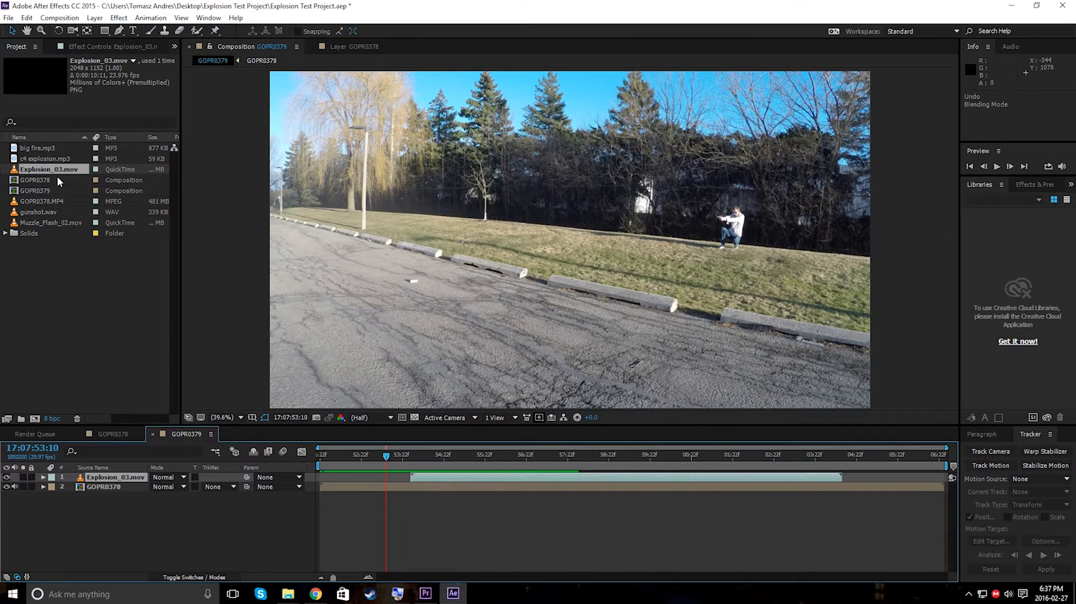
Step: Add c4 explosion.mp3 as a layer aligned with the explosion clip's start
{"action": "left_click", "coordinate": [45, 159]}
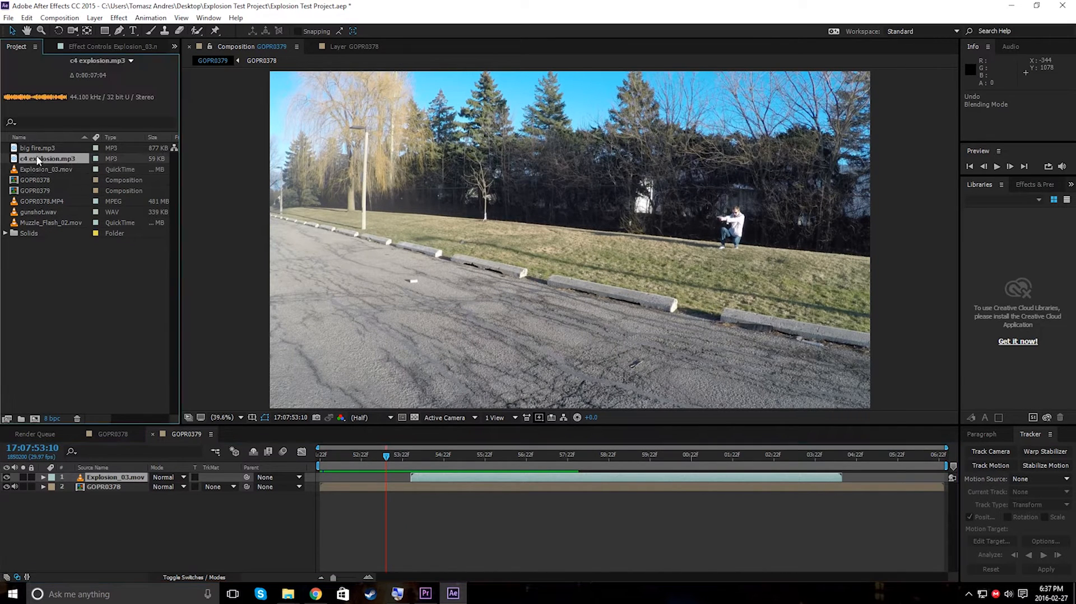
{"action": "left_click_drag", "start_coordinate": [48, 158], "coordinate": [408, 495]}
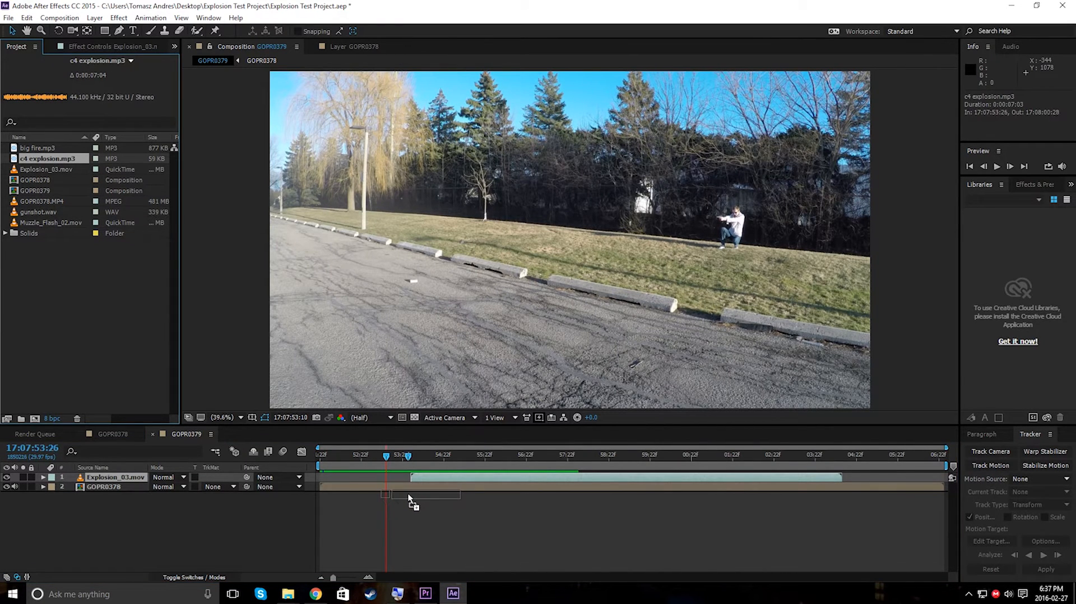
{"action": "left_click_drag", "start_coordinate": [48, 159], "coordinate": [408, 495]}
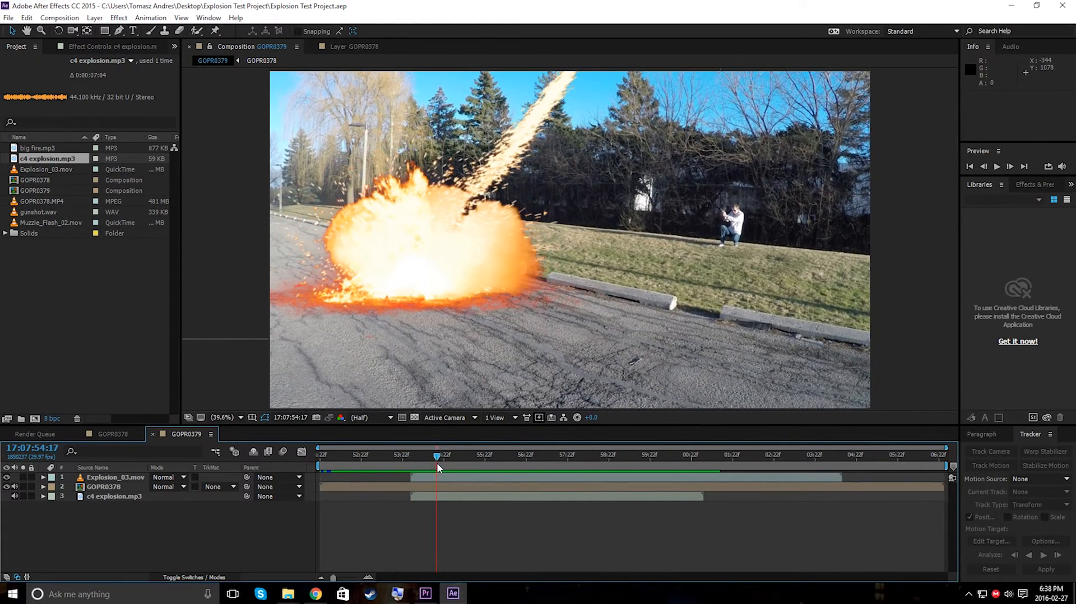
{"action": "left_click", "coordinate": [114, 477]}
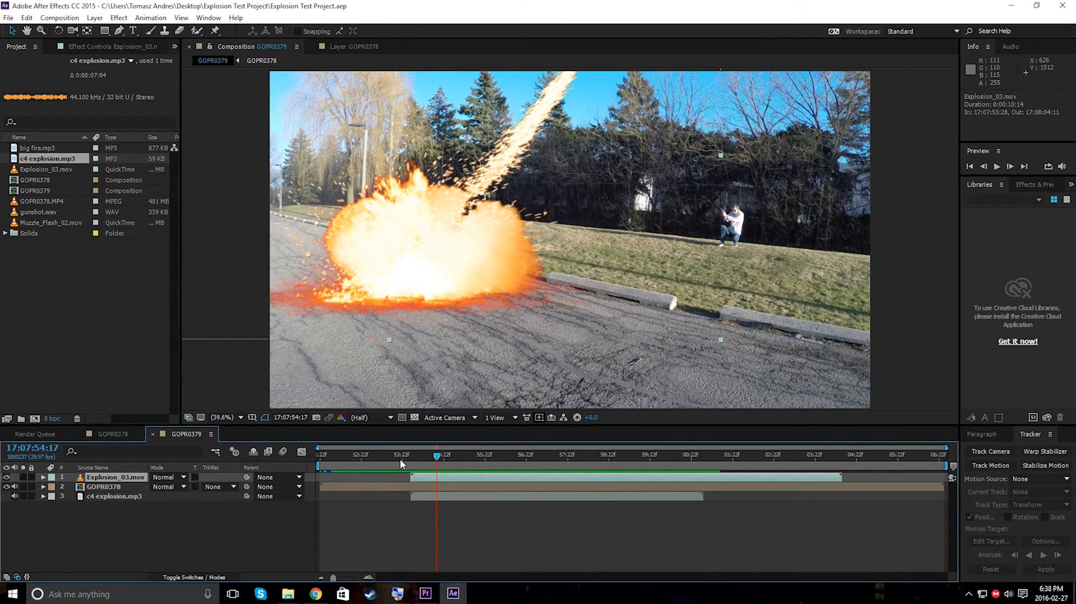
Step: Start Track Motion on the GOPR0378 footage layer from the Animation menu
{"action": "left_click", "coordinate": [103, 486]}
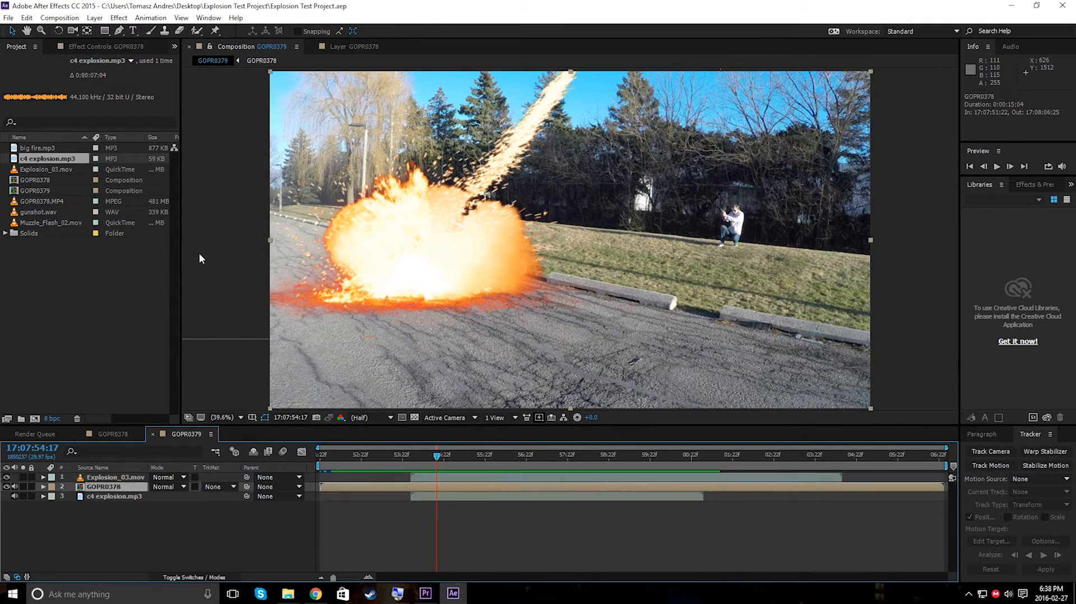
{"action": "left_click", "coordinate": [150, 17]}
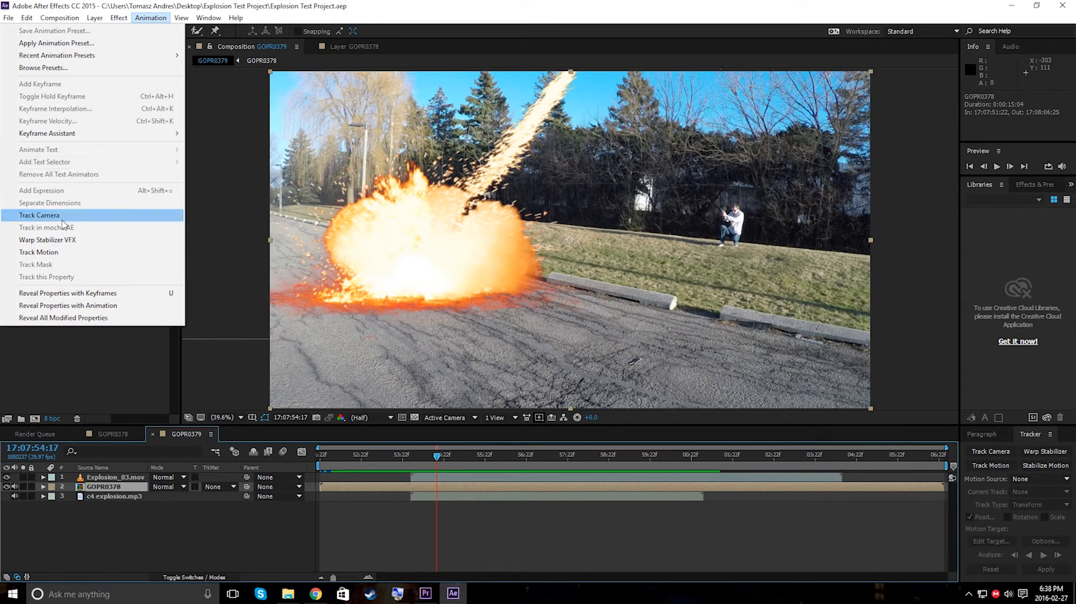
{"action": "left_click", "coordinate": [39, 215]}
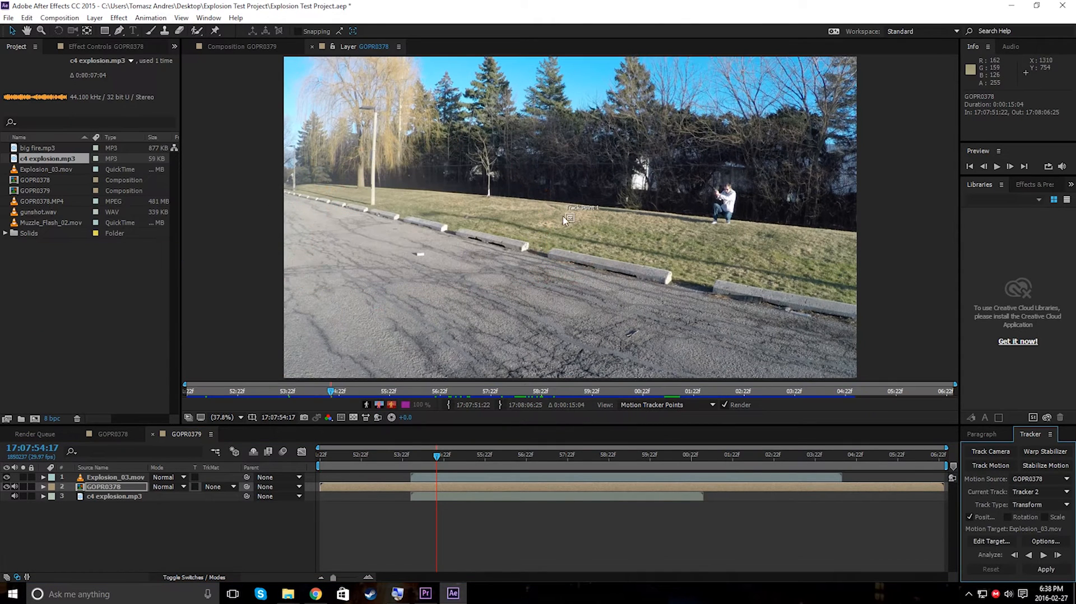
Step: Place Track Point 1 on the concrete curb corner, zooming in, and analyze forward
{"action": "left_click", "coordinate": [221, 417]}
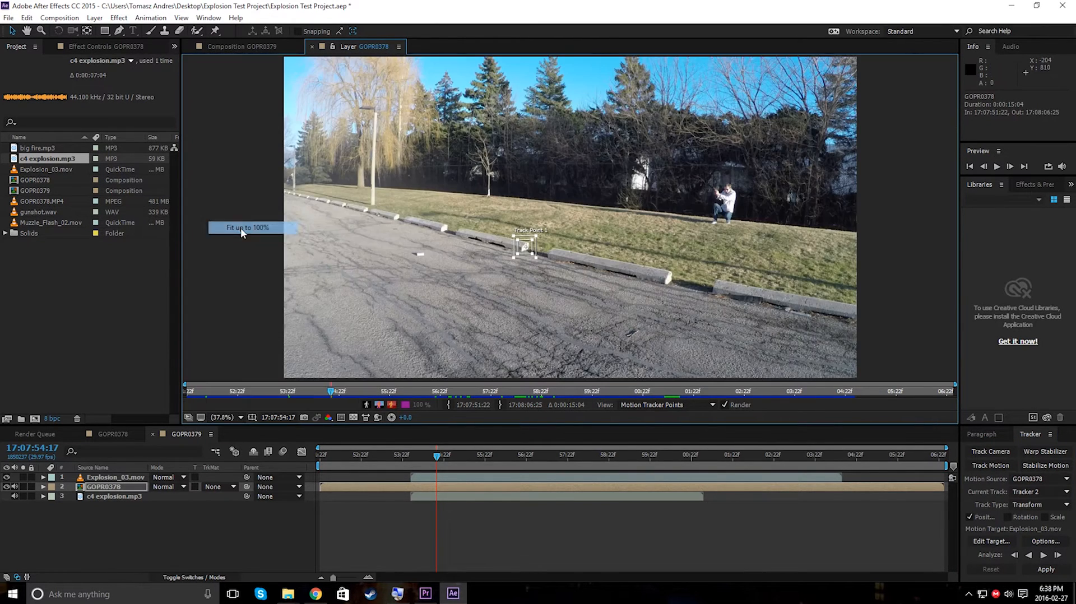
{"action": "left_click", "coordinate": [409, 454]}
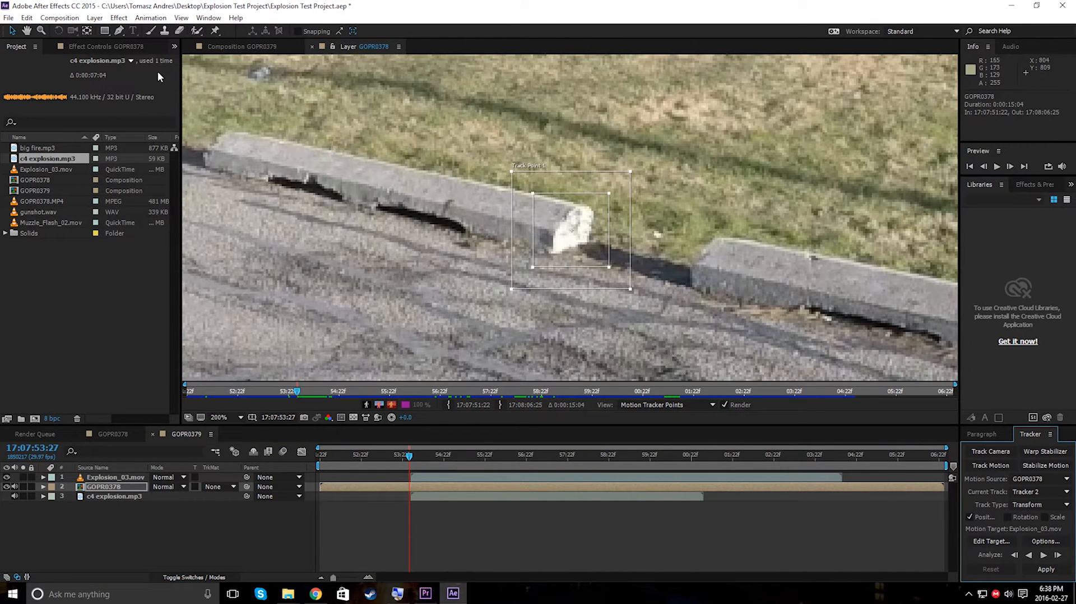
{"action": "left_click", "coordinate": [219, 417]}
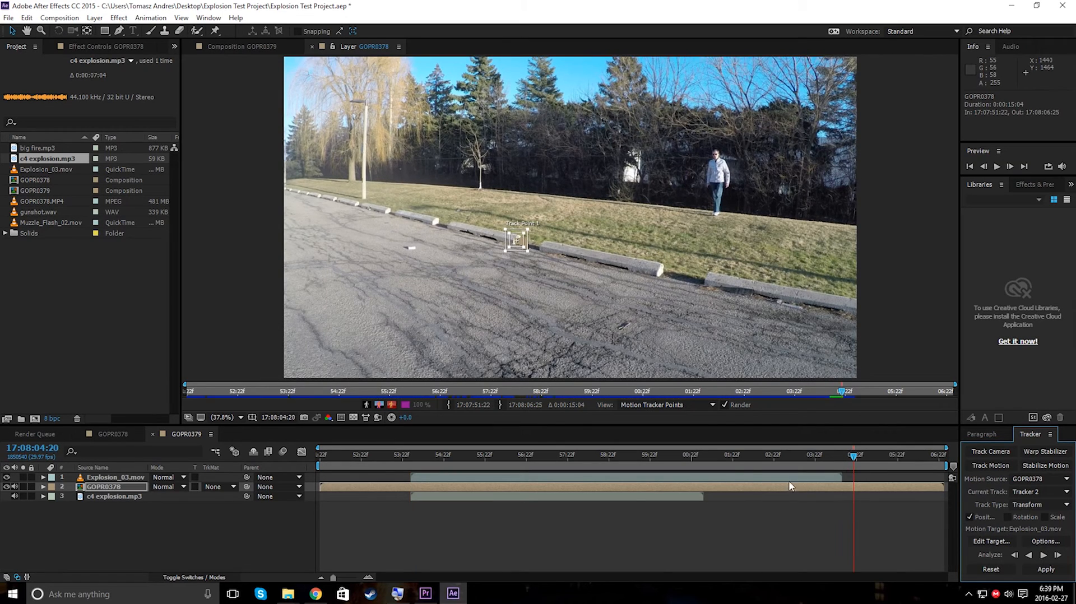
{"action": "mouse_move", "coordinate": [398, 466]}
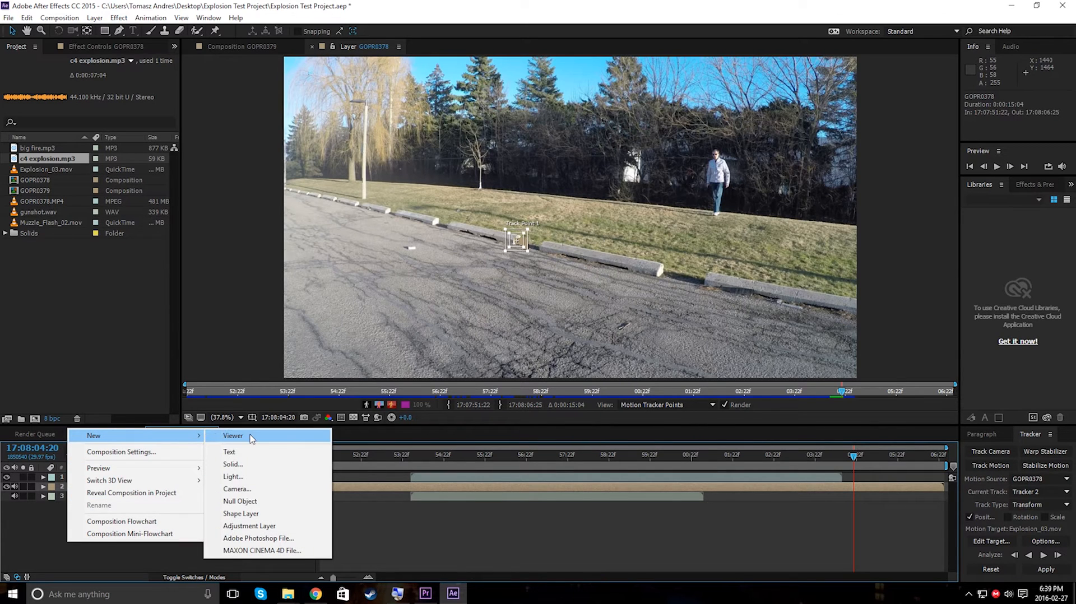
Step: Create a Null Object layer and set Null 2 as the tracker's motion target
{"action": "left_click", "coordinate": [240, 501]}
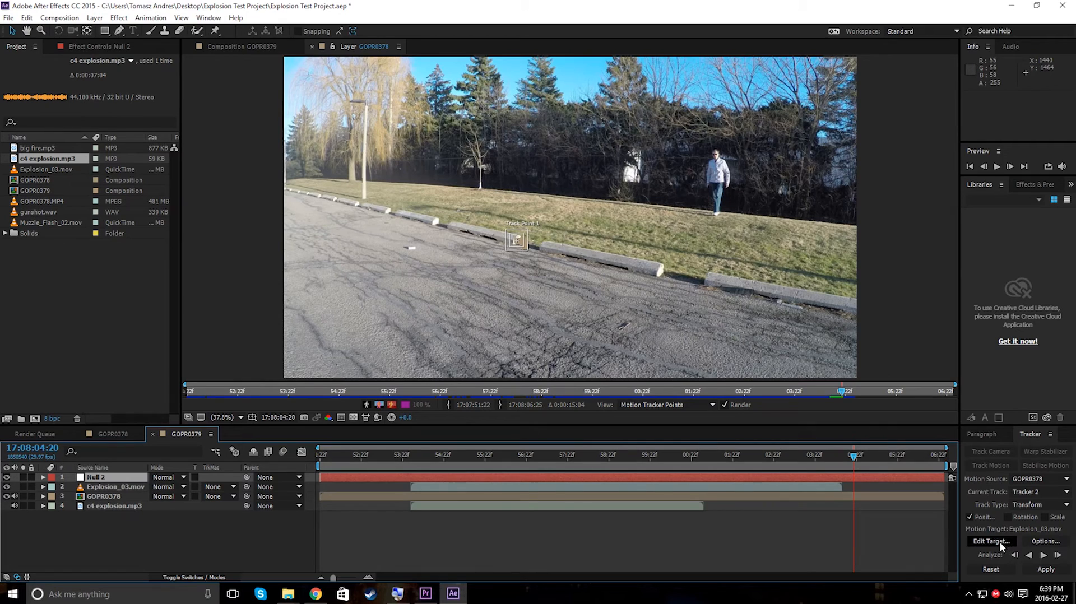
{"action": "left_click", "coordinate": [990, 541]}
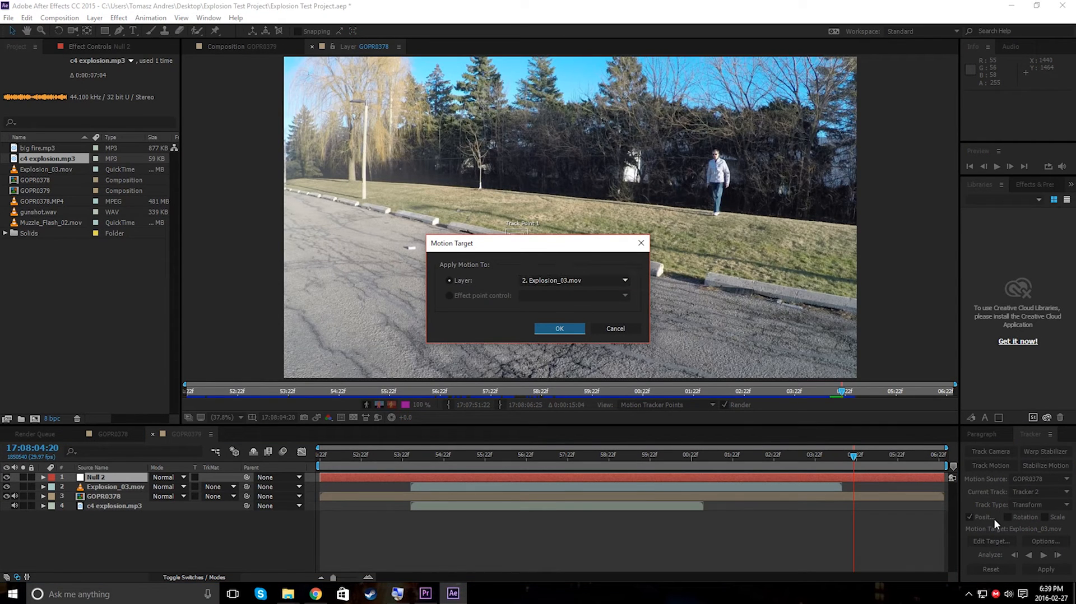
{"action": "mouse_move", "coordinate": [457, 276]}
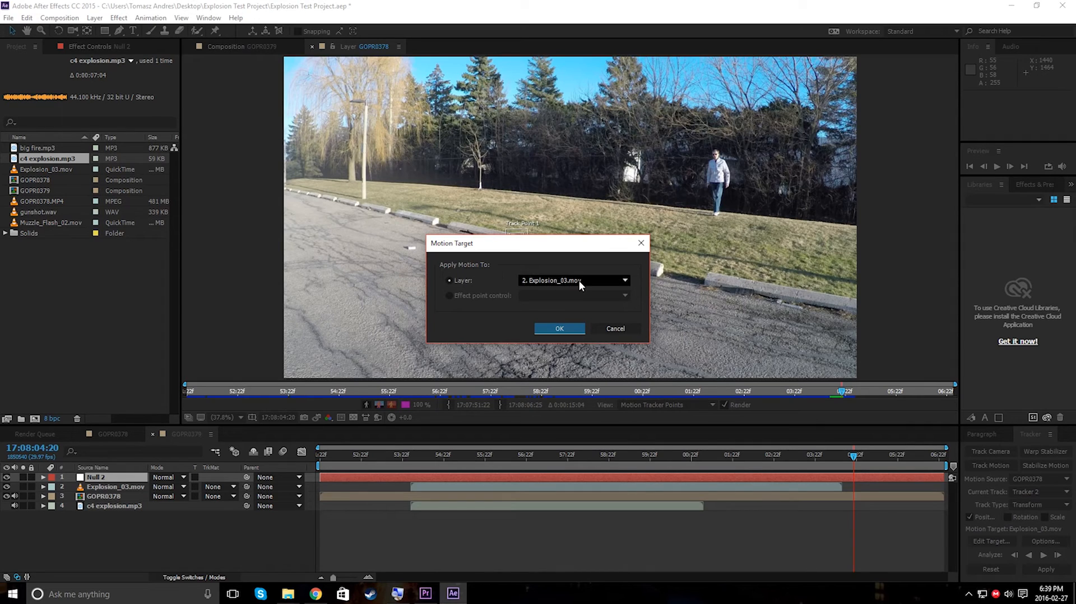
{"action": "left_click", "coordinate": [573, 280]}
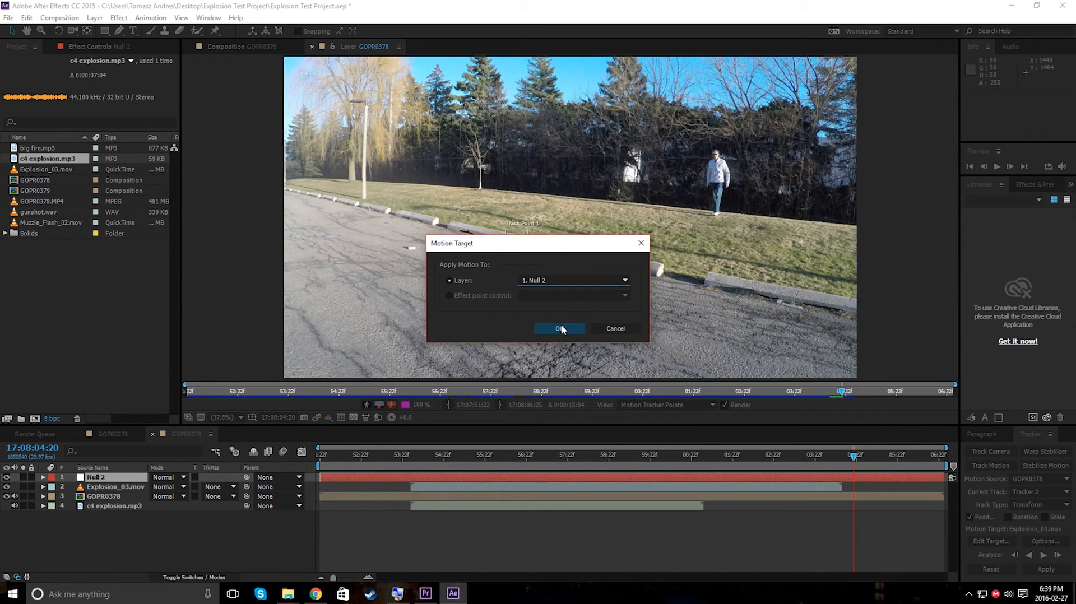
{"action": "left_click", "coordinate": [560, 328]}
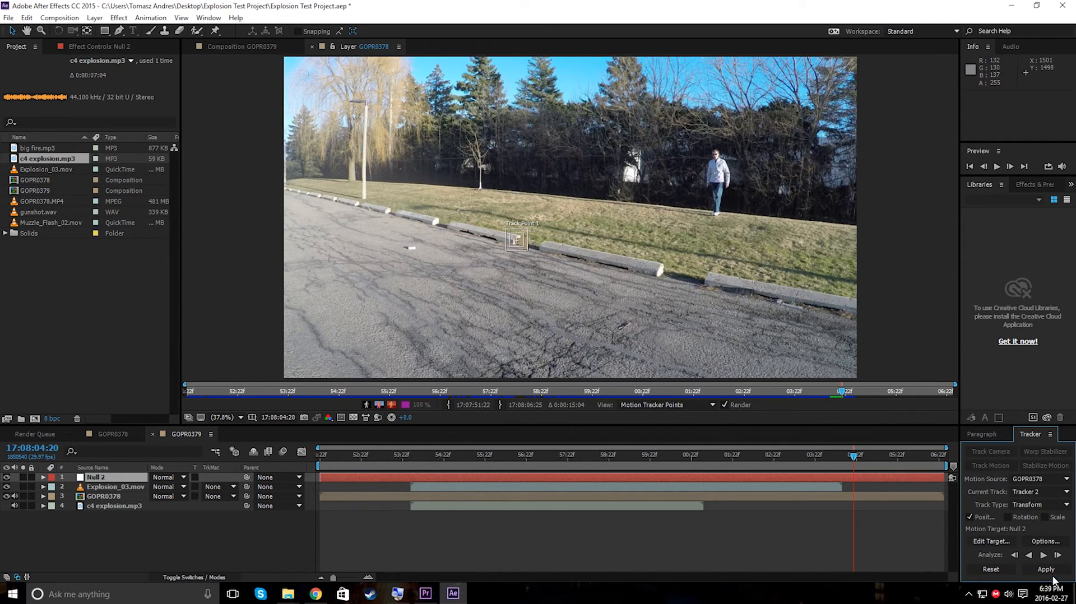
Step: Apply the road tracking data to Null 2 in both X and Y
{"action": "left_click", "coordinate": [1046, 570]}
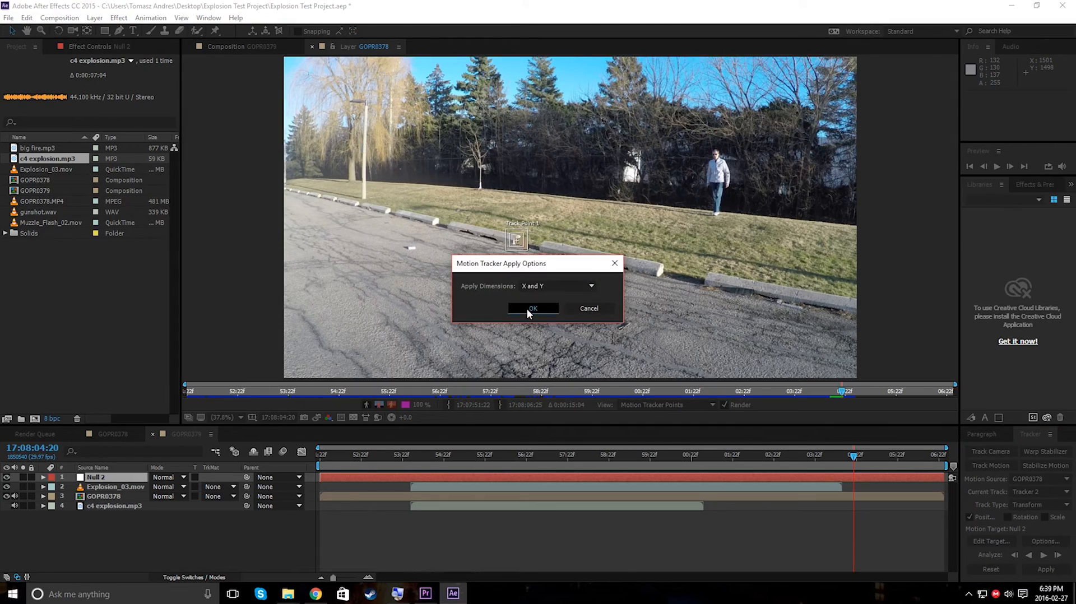
{"action": "left_click", "coordinate": [532, 308]}
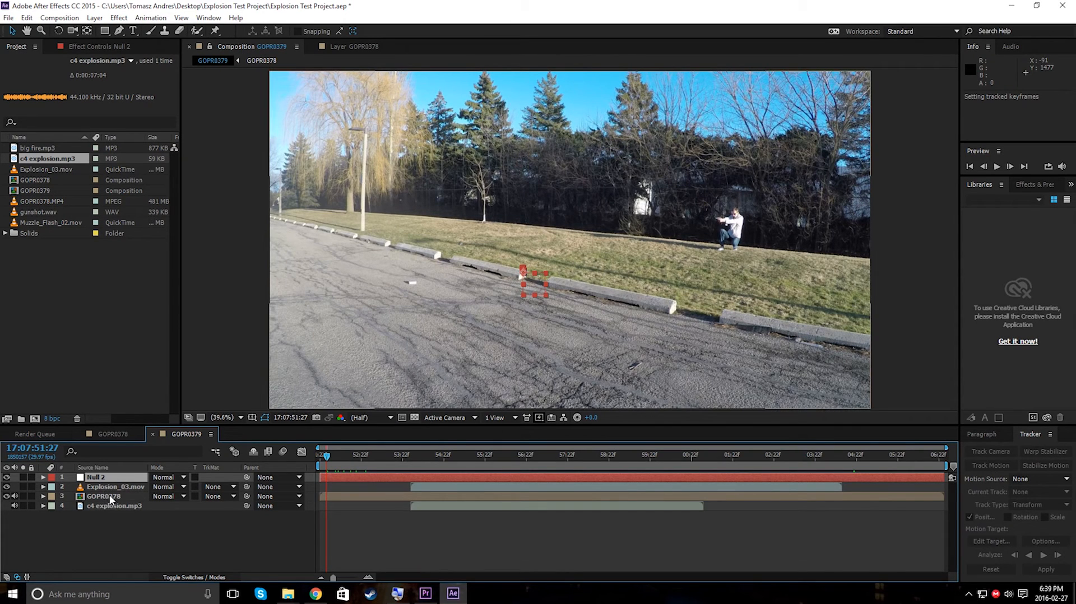
Step: Parent Explosion_03.mov to the tracked Null 2 layer with the pick whip
{"action": "left_click", "coordinate": [115, 487]}
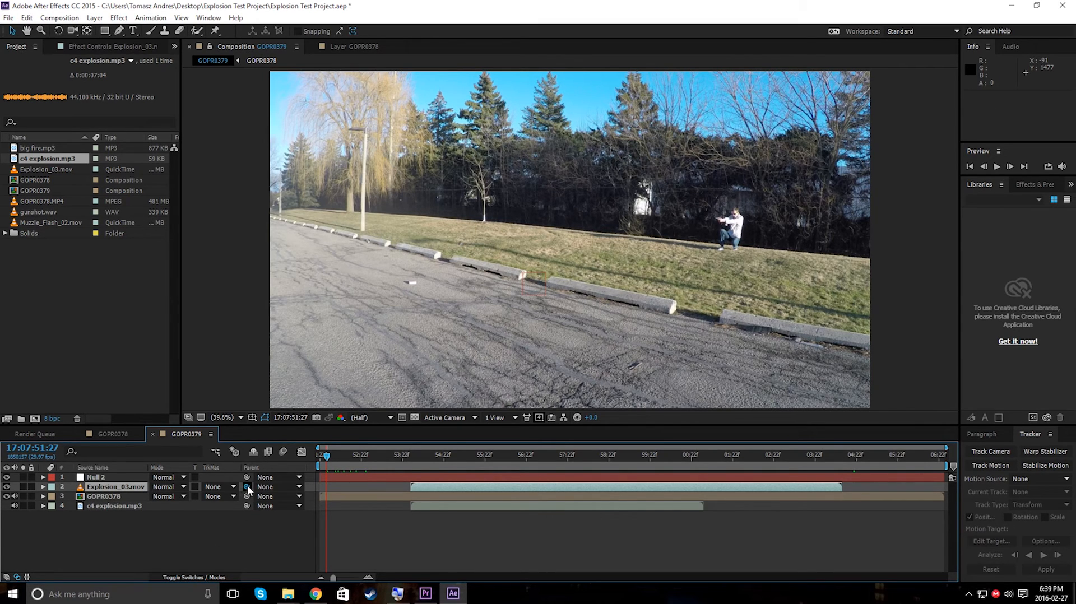
{"action": "left_click_drag", "start_coordinate": [247, 486], "coordinate": [96, 478]}
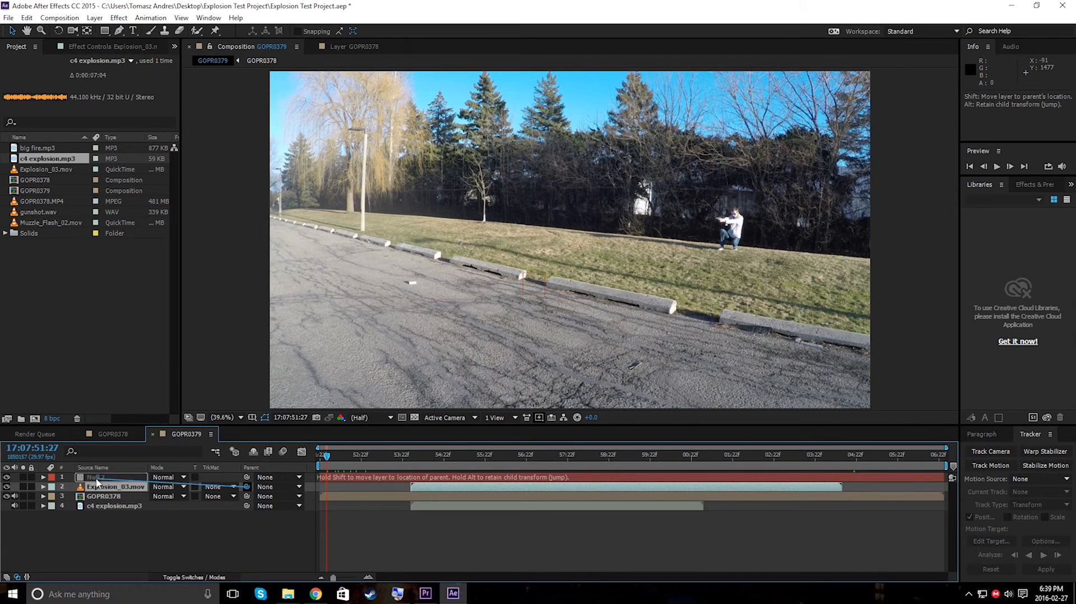